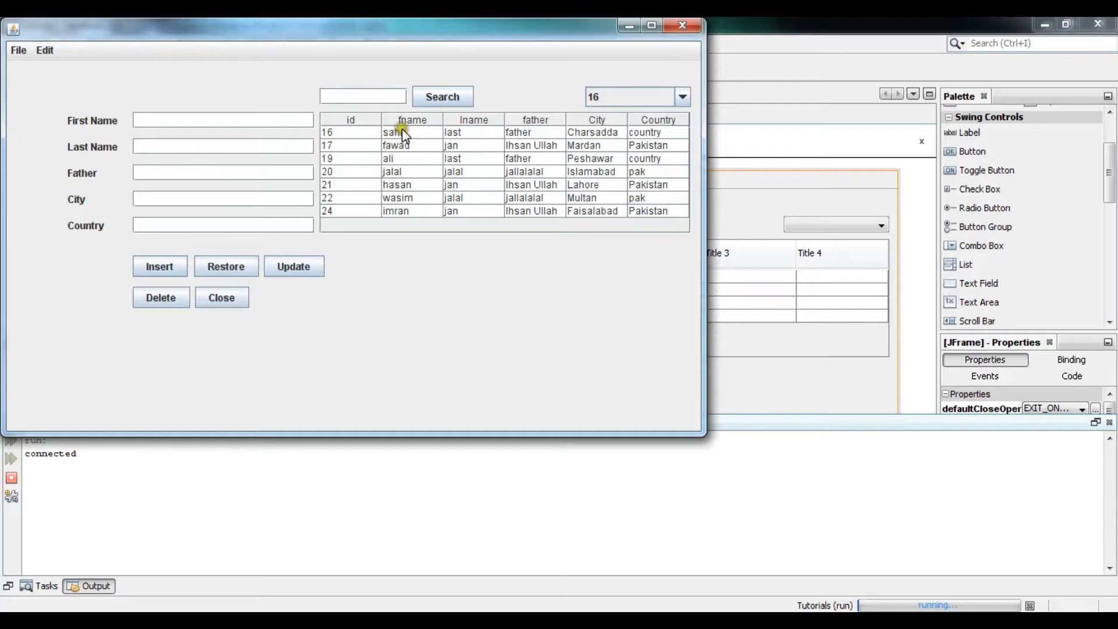
# - Close the running Users form to get back to the form's Design view
pyautogui.click(400, 131)
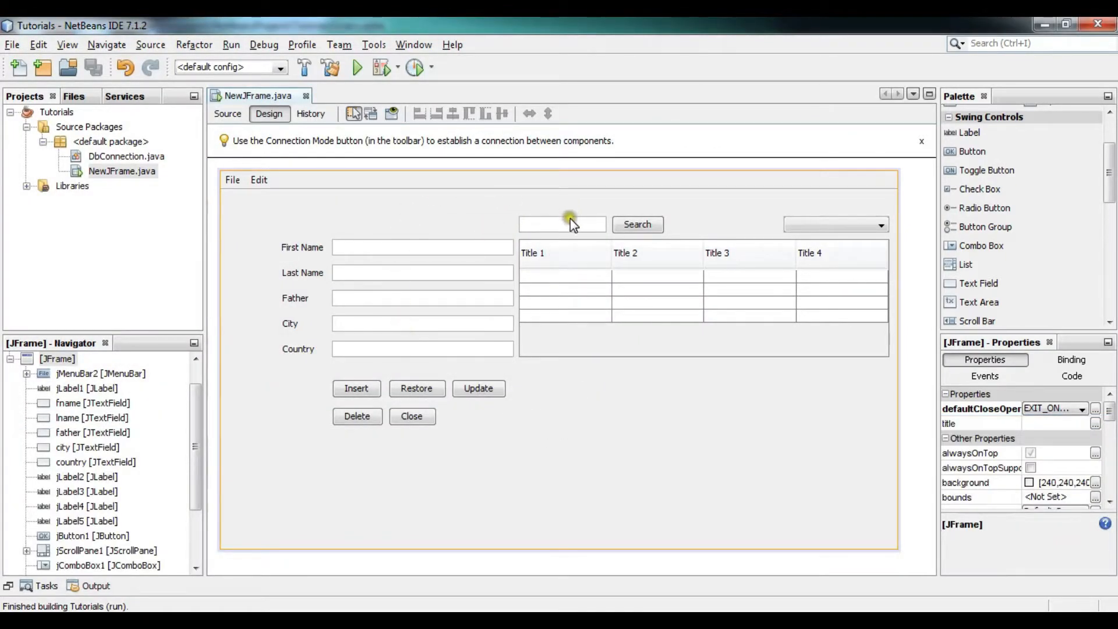
# - Attach a keyReleased event handler to the search text field for the fname lookup
pyautogui.rightClick(562, 223)
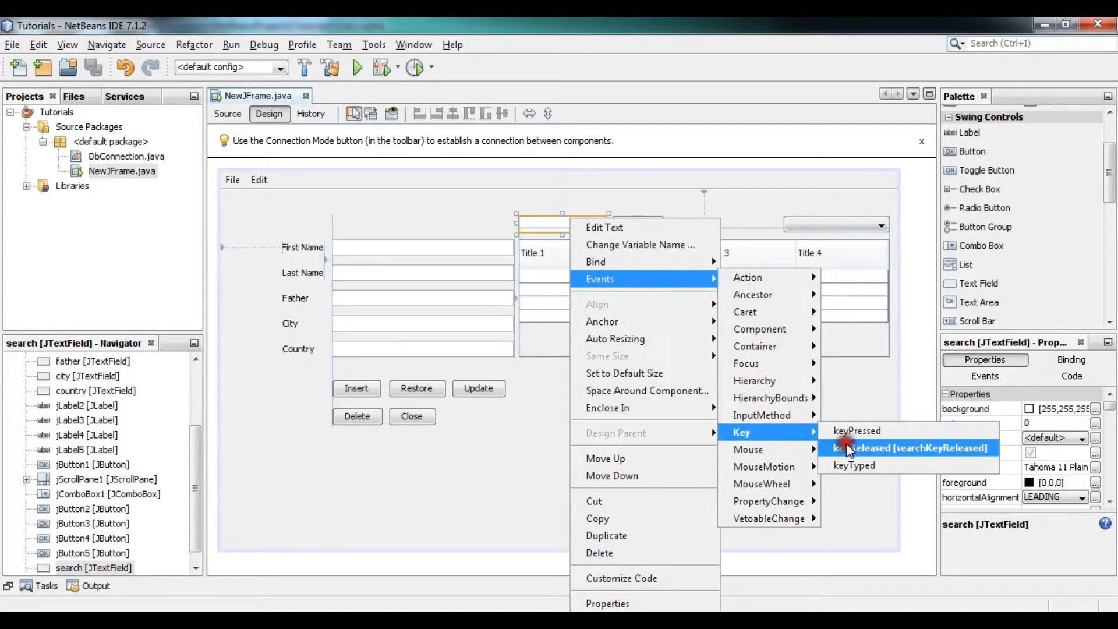
pyautogui.click(906, 447)
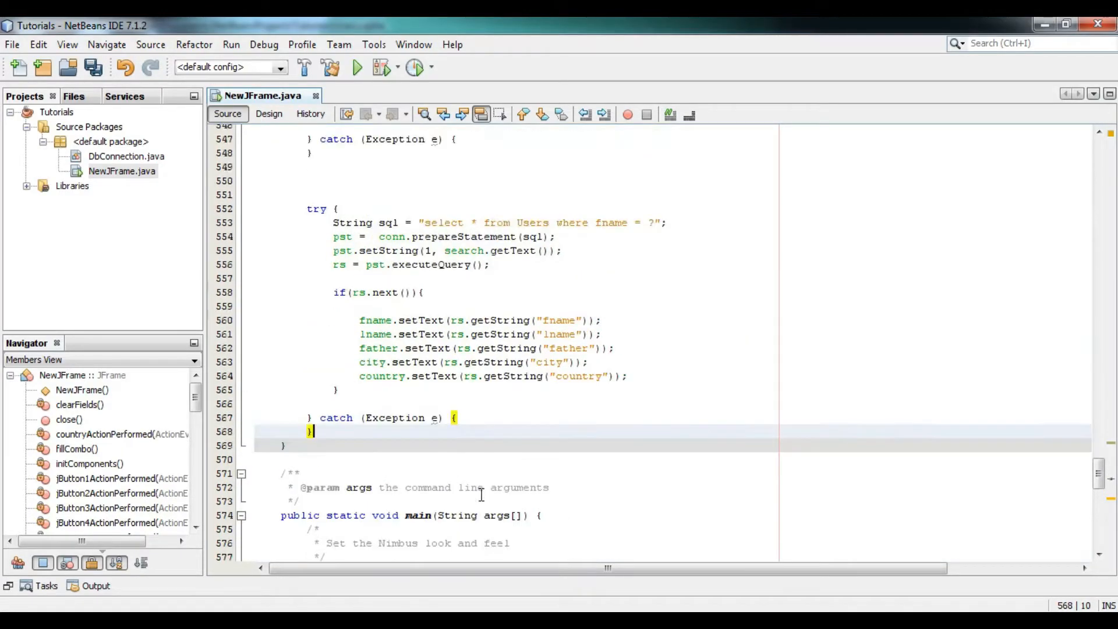
# - Copy the whole fname lookup try block and bring up the Users table in SQLite Manager
pyautogui.moveTo(339, 209); pyautogui.dragTo(339, 403)
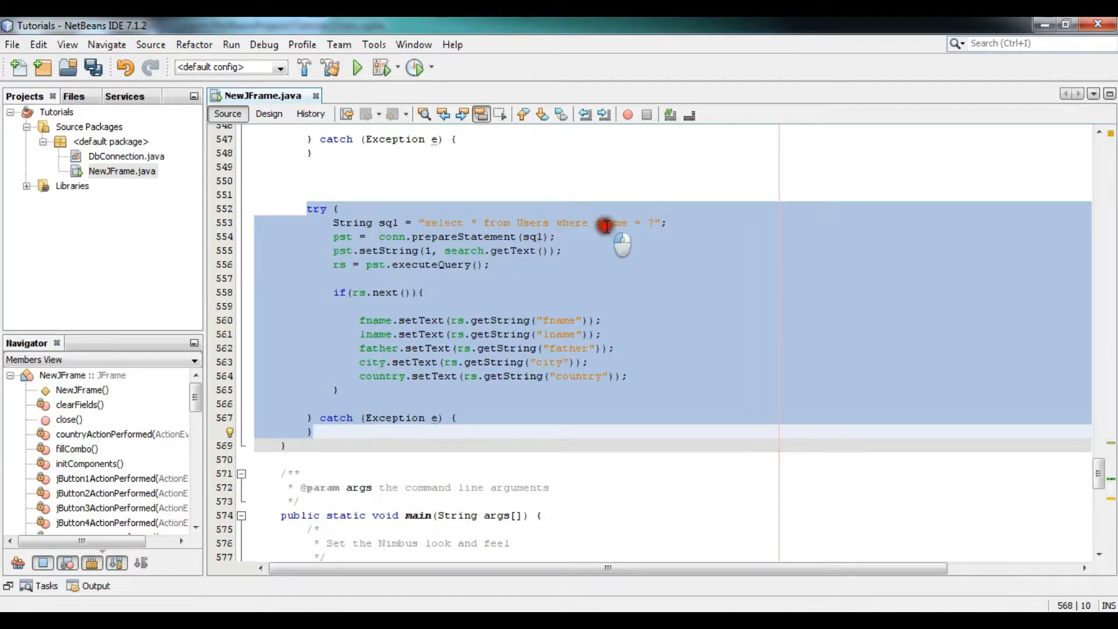
pyautogui.click(604, 223)
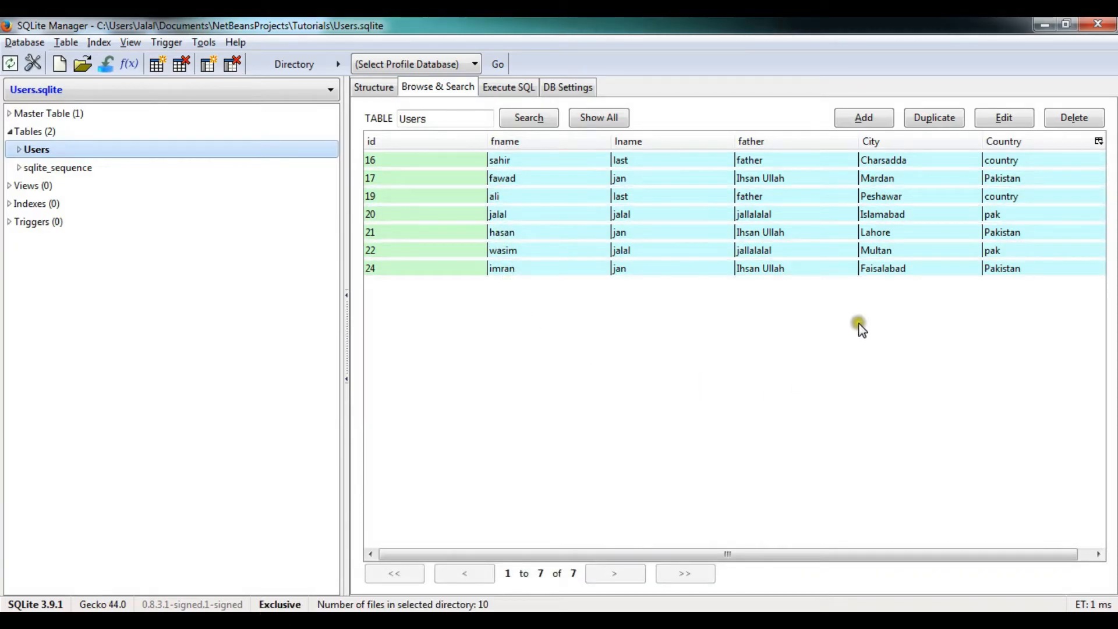
# - Check the Users table columns and return to the NetBeans code editor
pyautogui.click(871, 141)
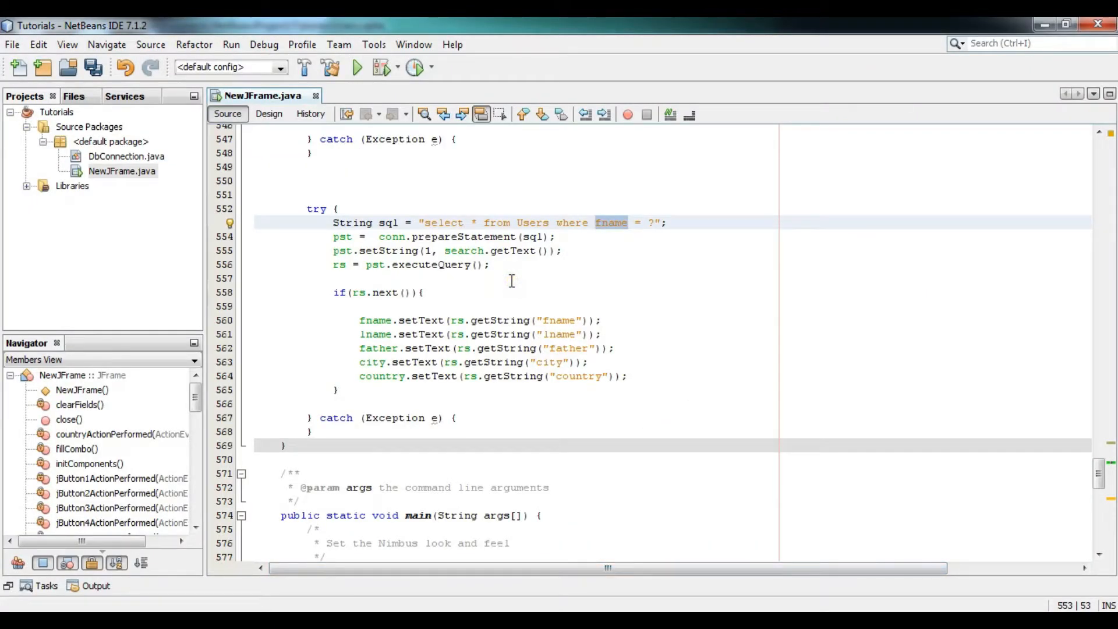
# - Change the pasted query's column to city, add the id lookup block, and run the project
pyautogui.write('city.setText(rs.getString("city"));')
pyautogui.write('id')
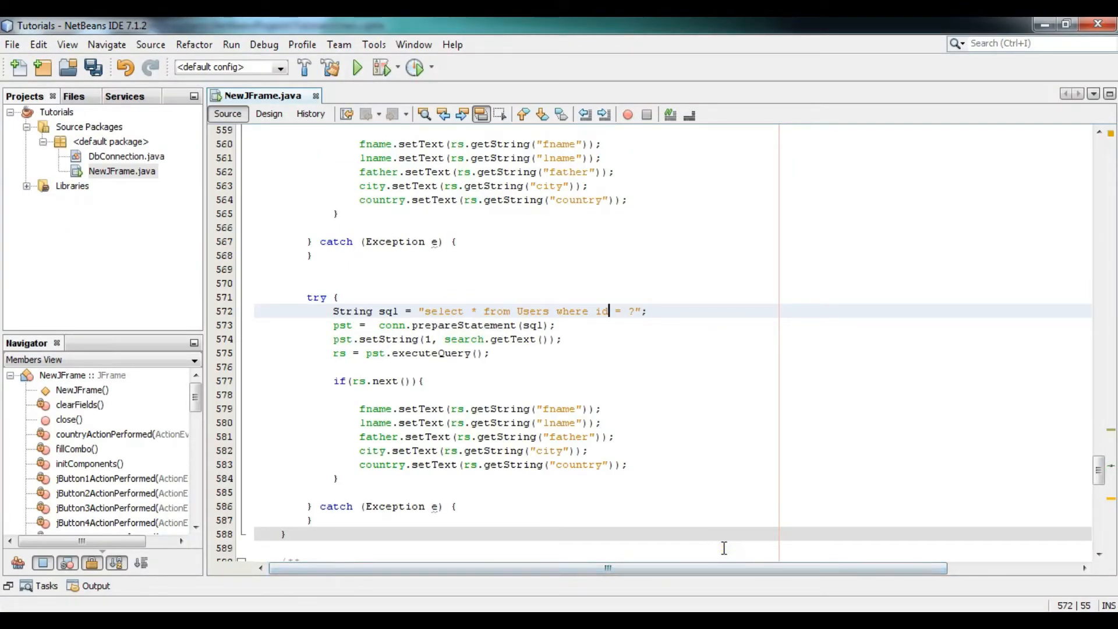
pyautogui.click(356, 68)
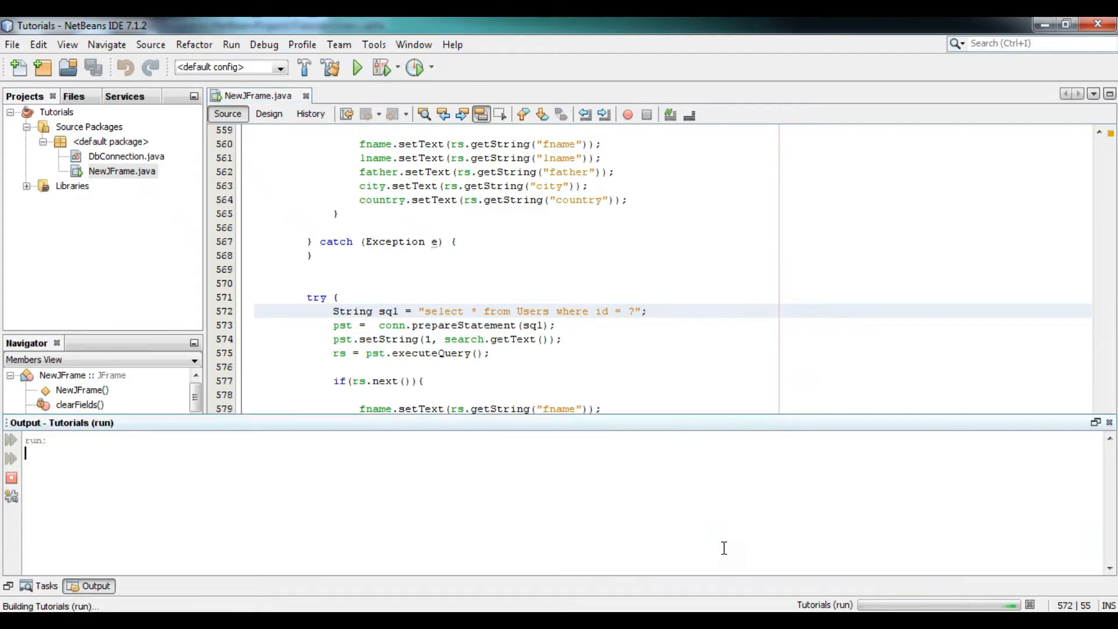
# - Search the running form for 'fawa', then id 16, confirming the text fields fill with matches
pyautogui.click(356, 67)
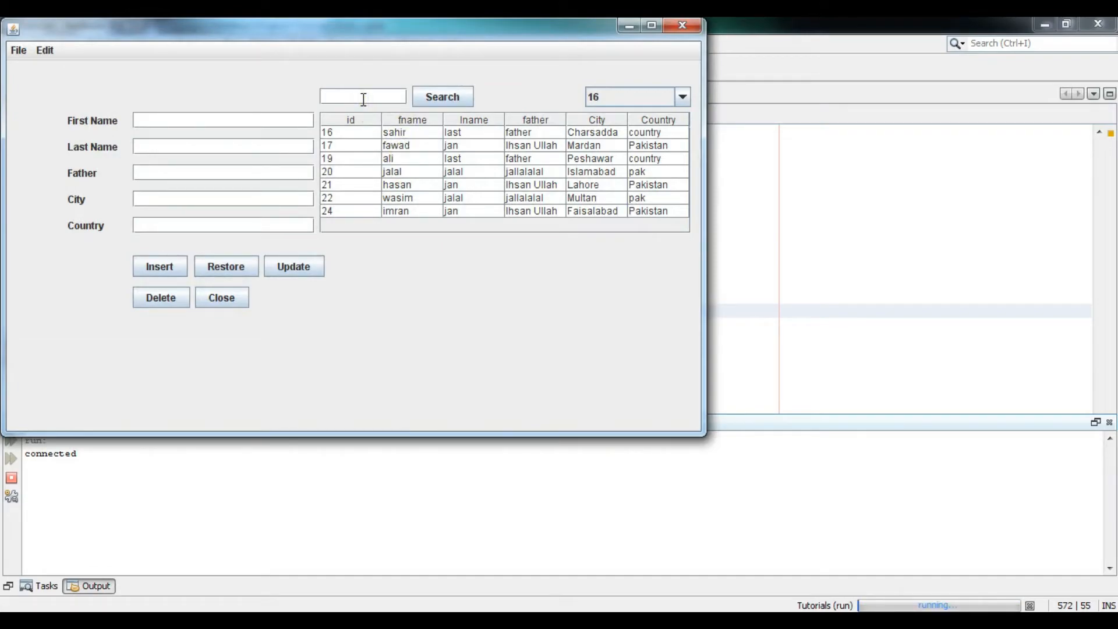
pyautogui.write('fawad')
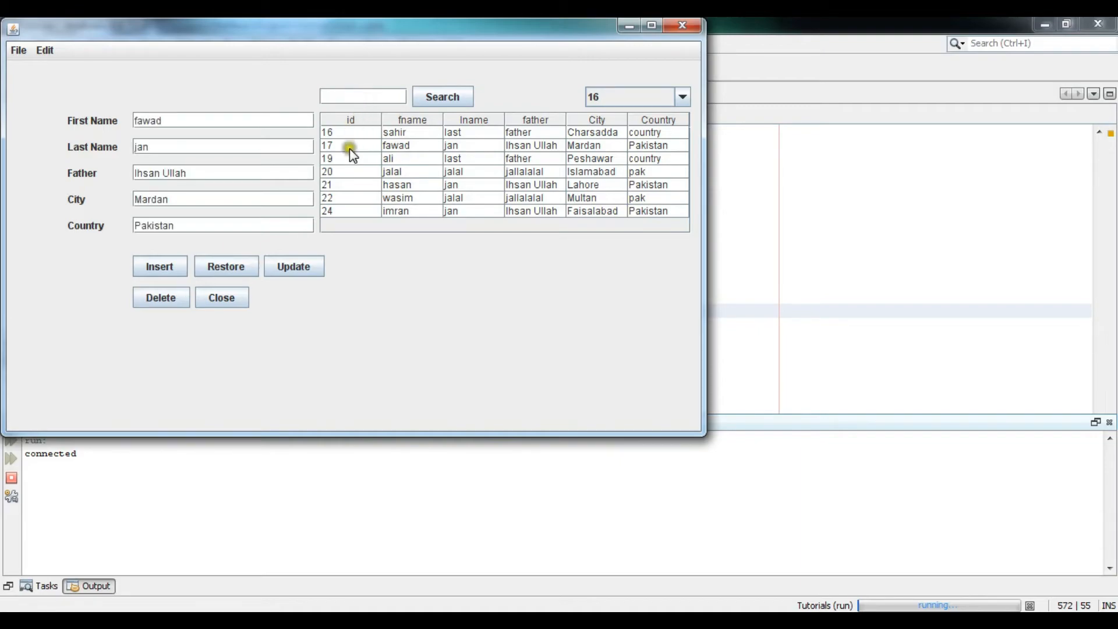
pyautogui.write('16')
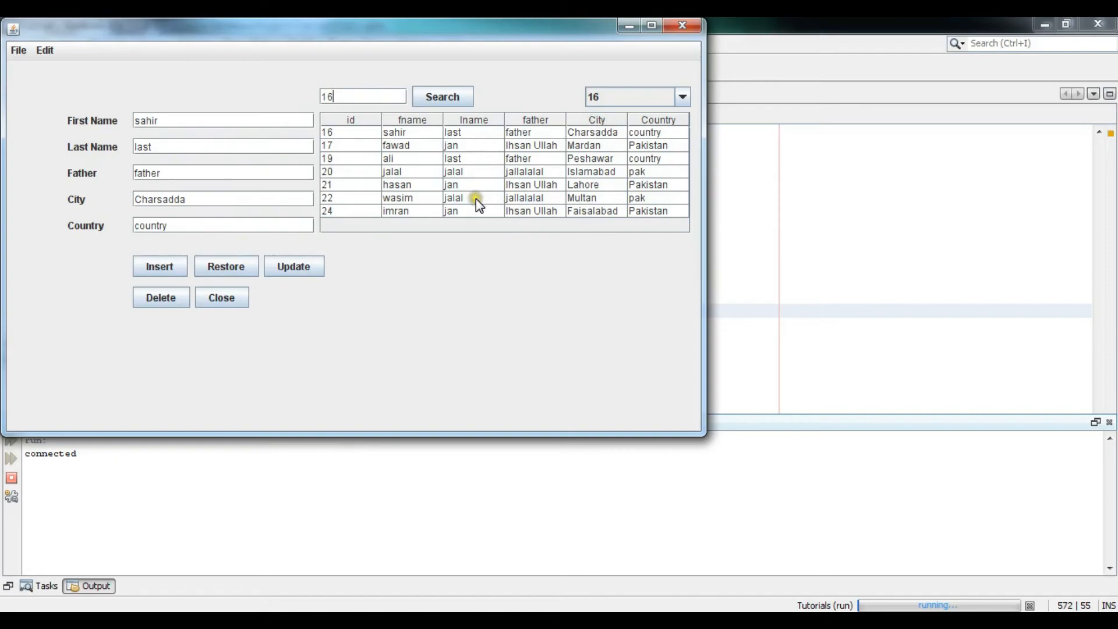
pyautogui.click(397, 185)
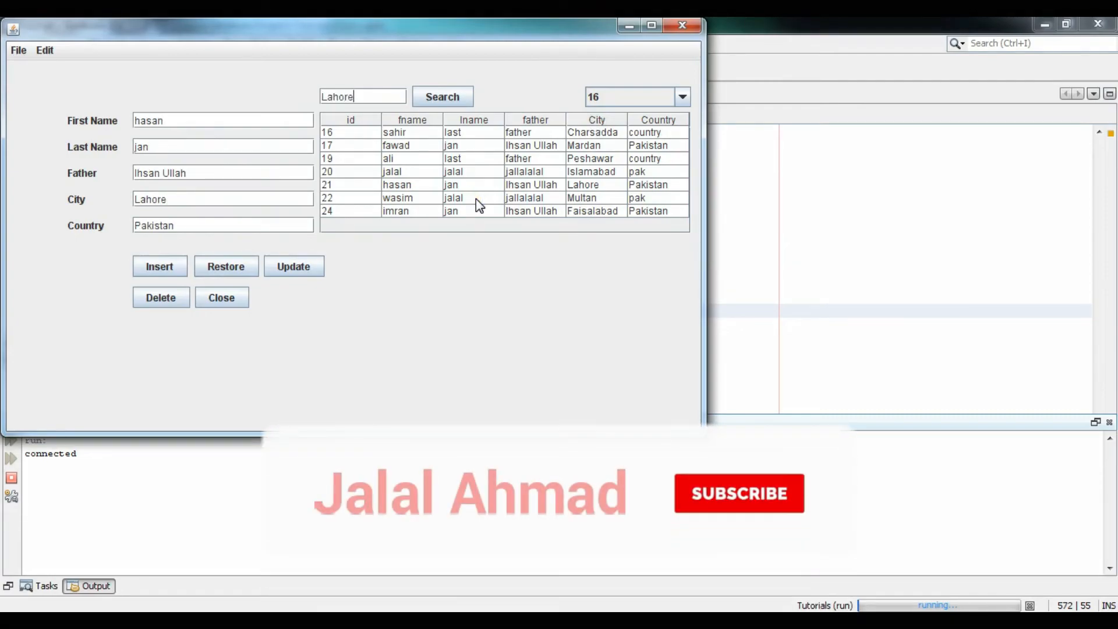